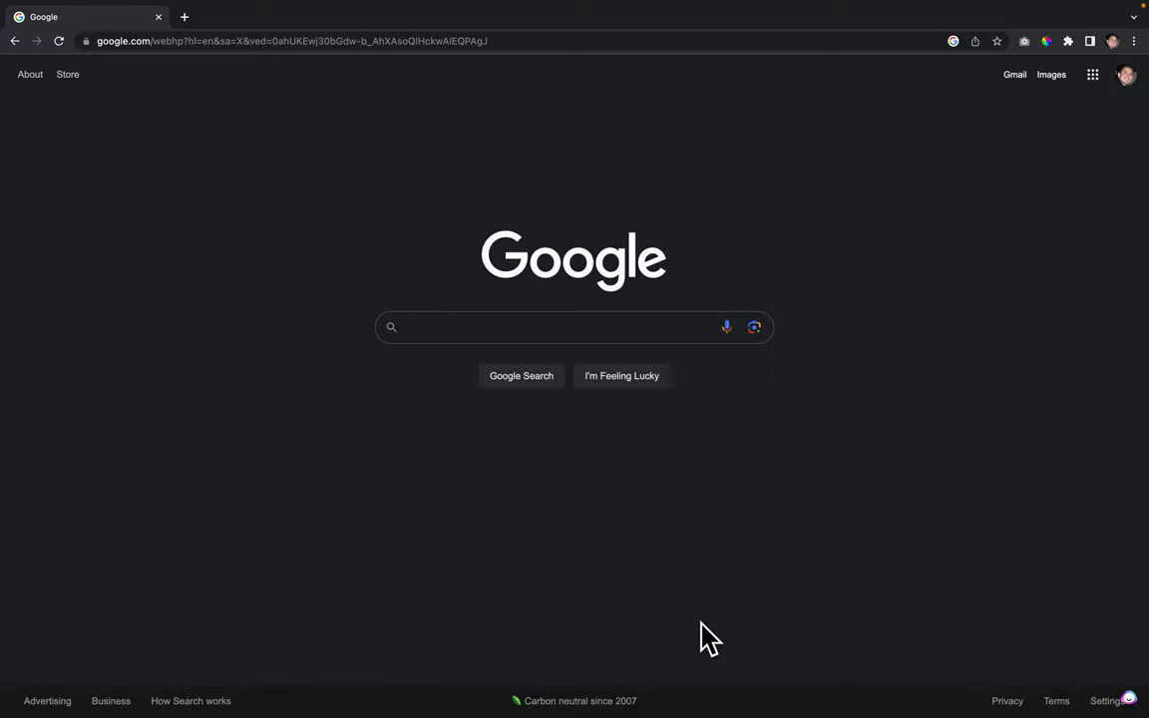
mouse_move(459, 155)
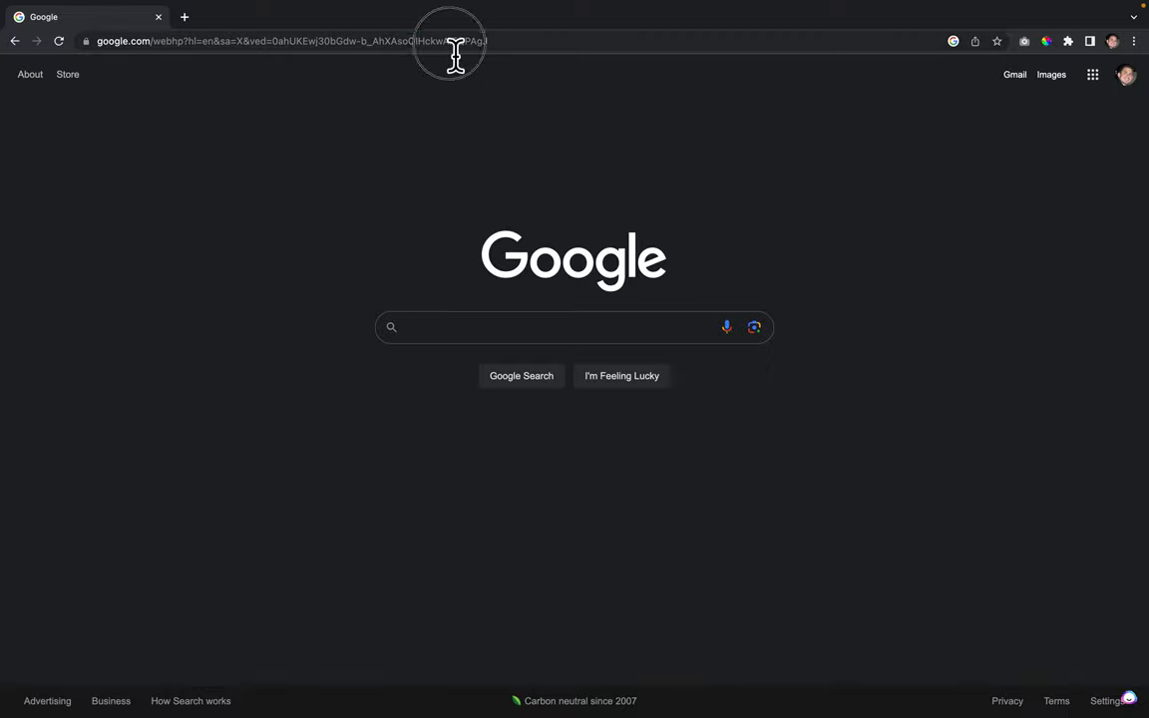
Load the Google homepage at its plain google.com address
click(299, 40)
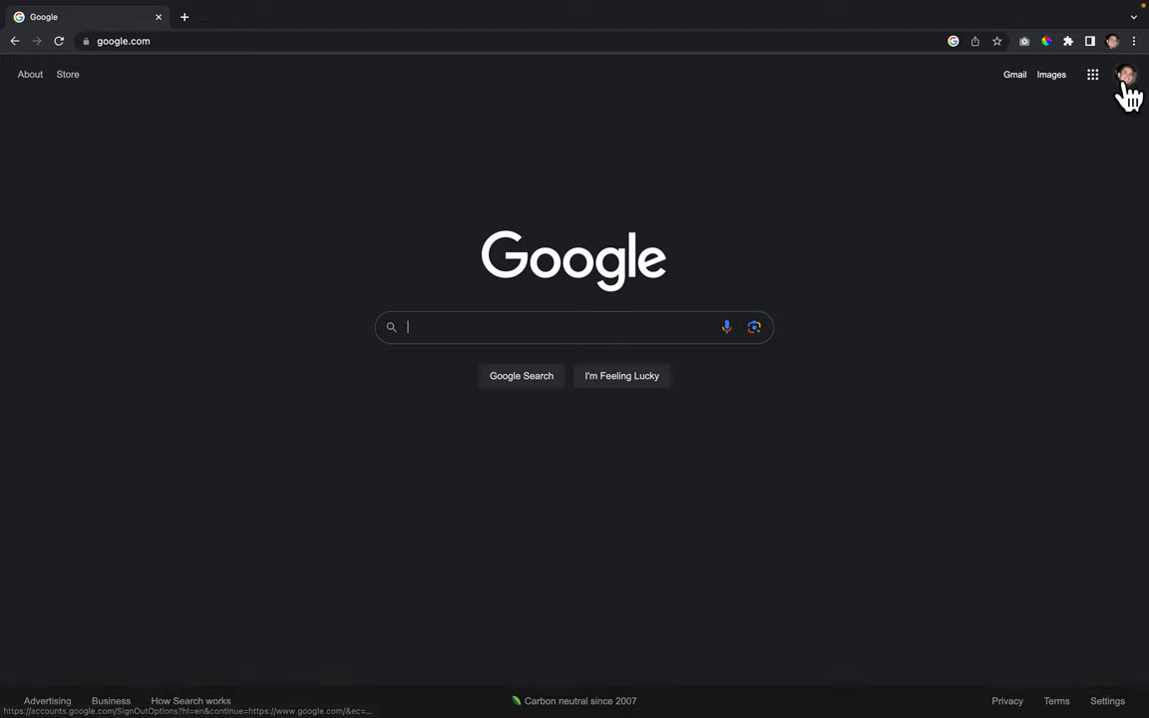
mouse_move(1125, 76)
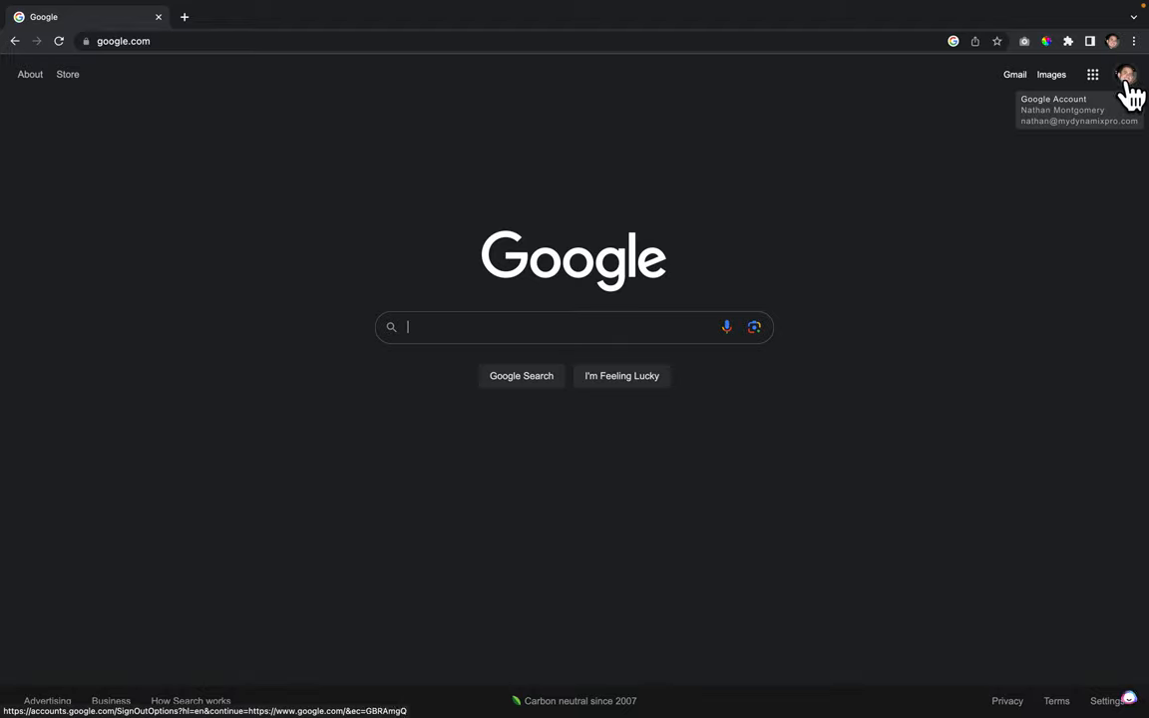
mouse_move(1127, 77)
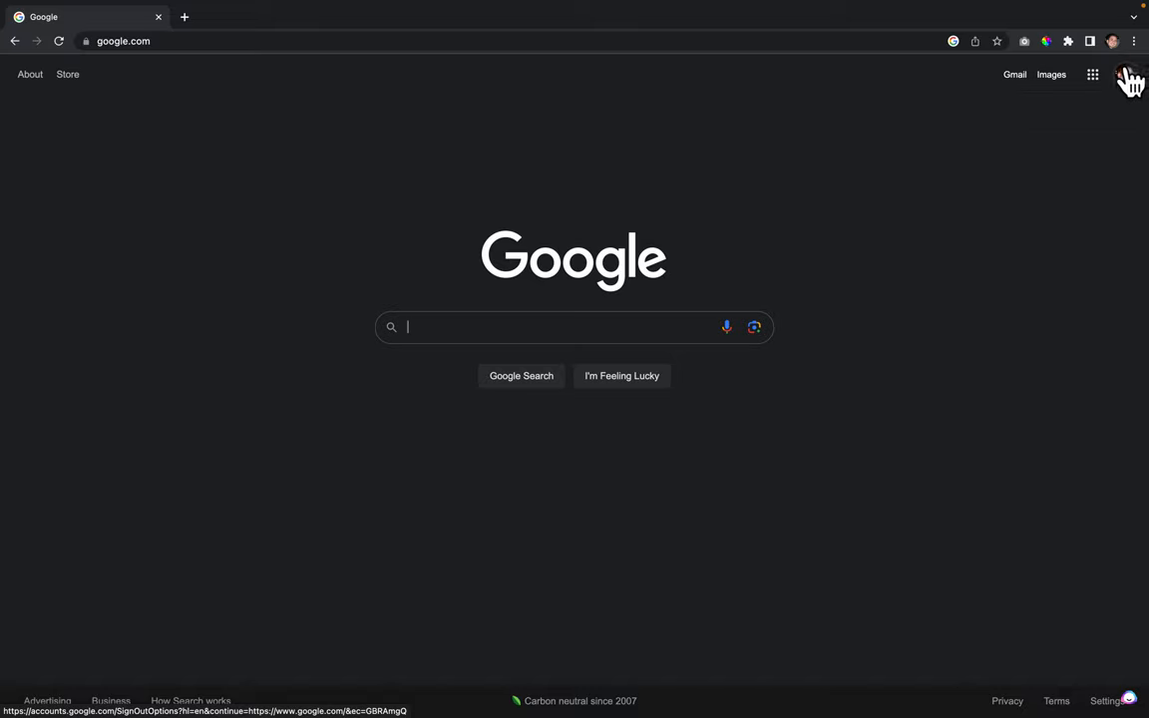
mouse_move(1128, 76)
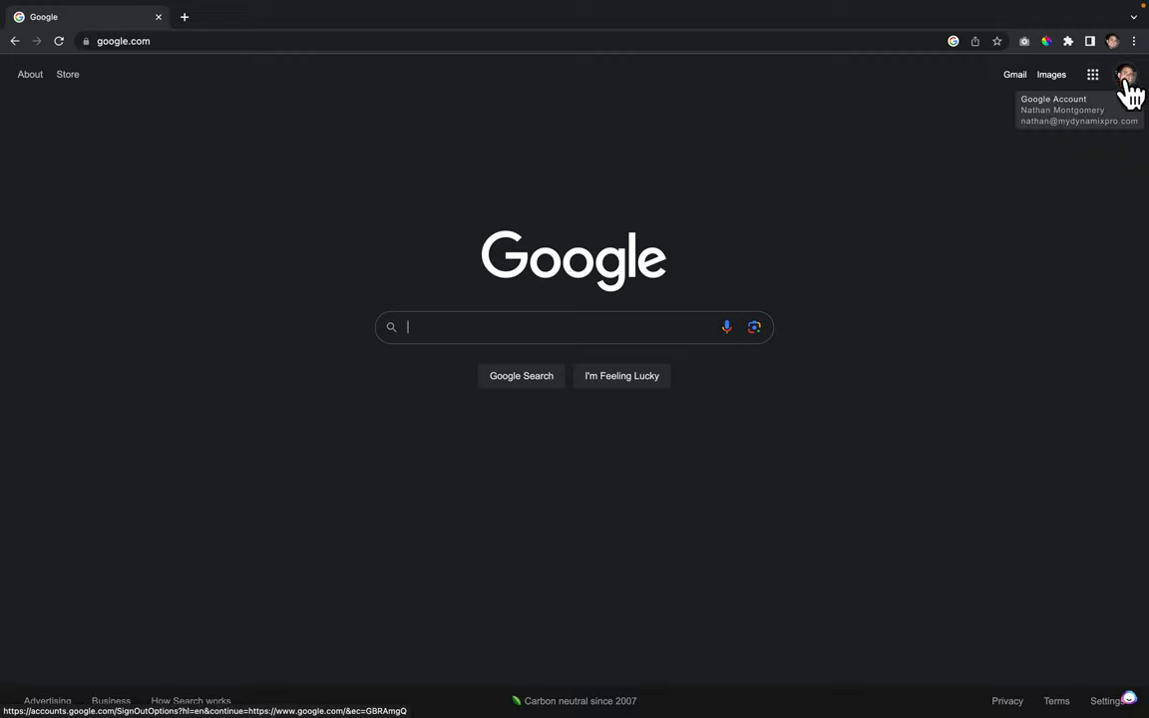
mouse_move(1093, 76)
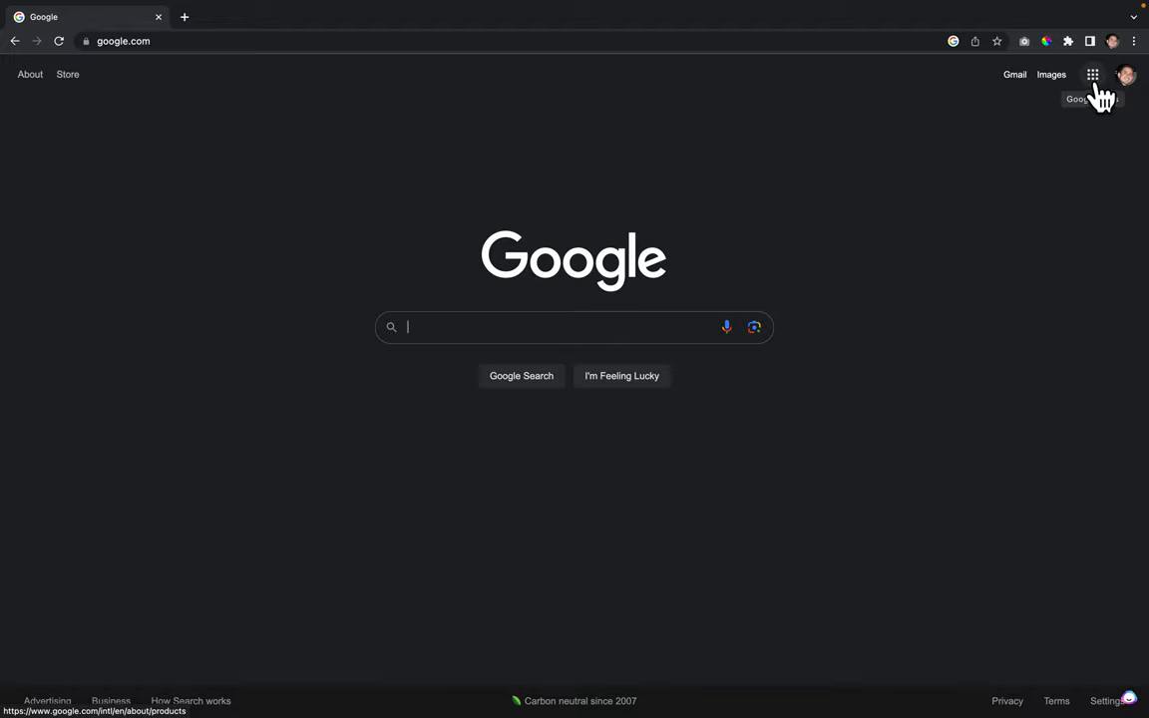
Launch Business Profile Manager from the Google apps grid
click(1093, 75)
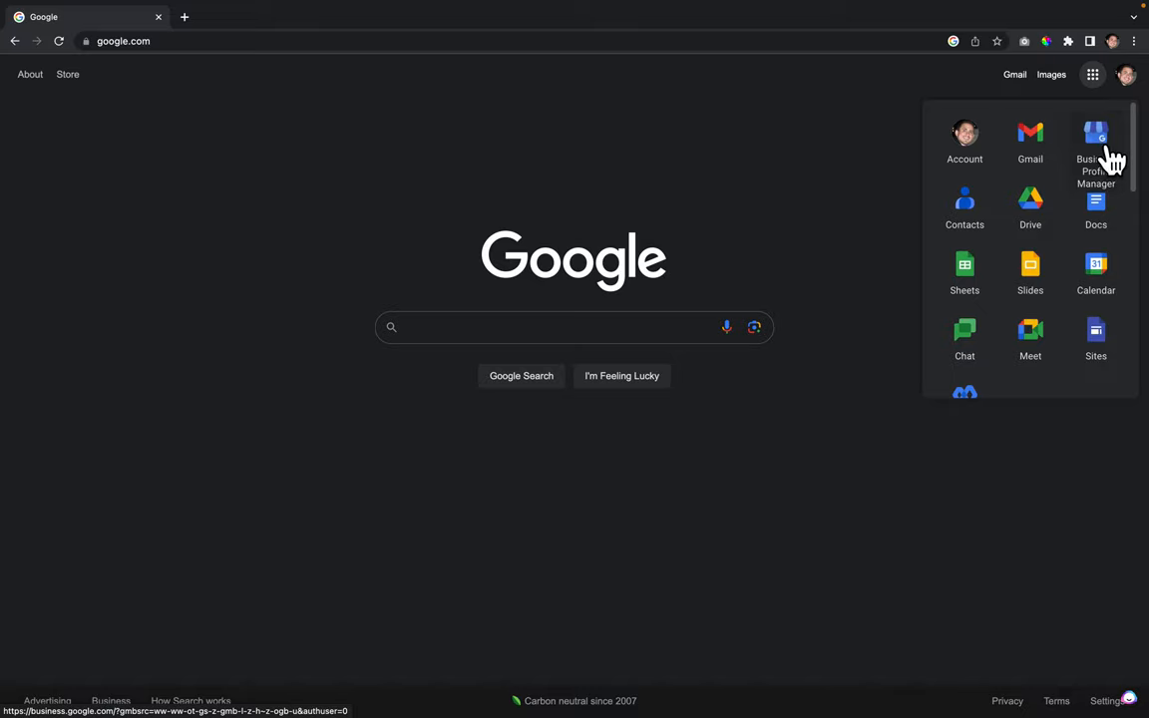
mouse_move(1109, 199)
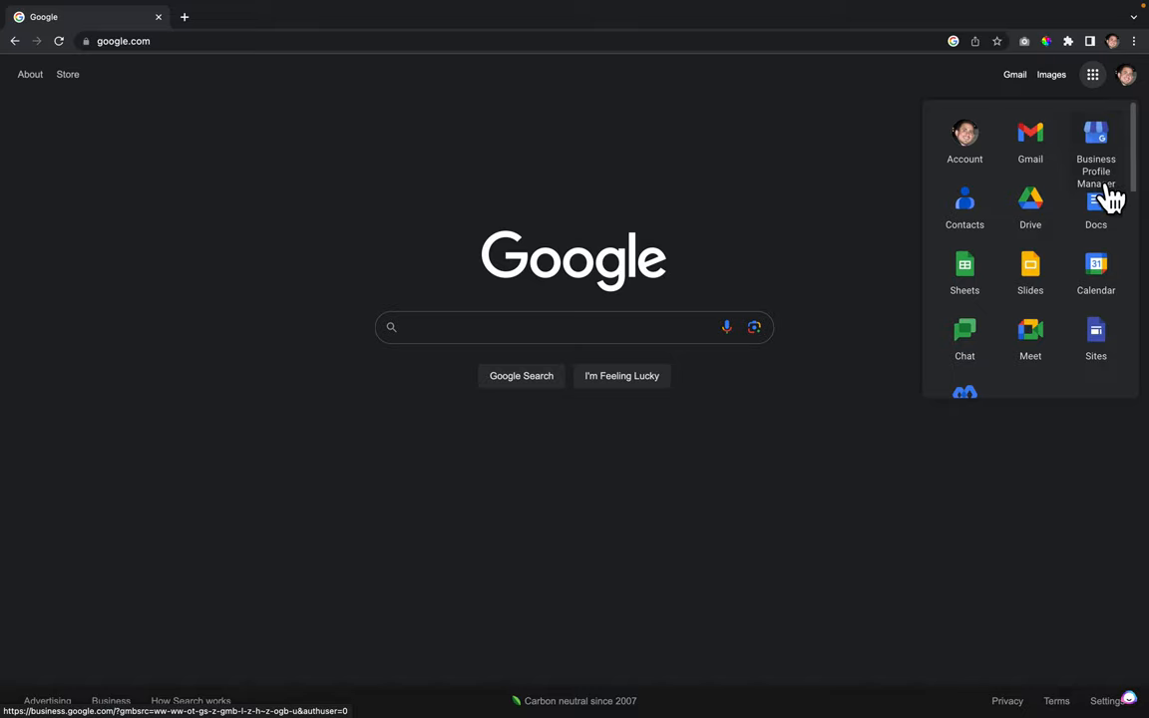
mouse_move(1097, 144)
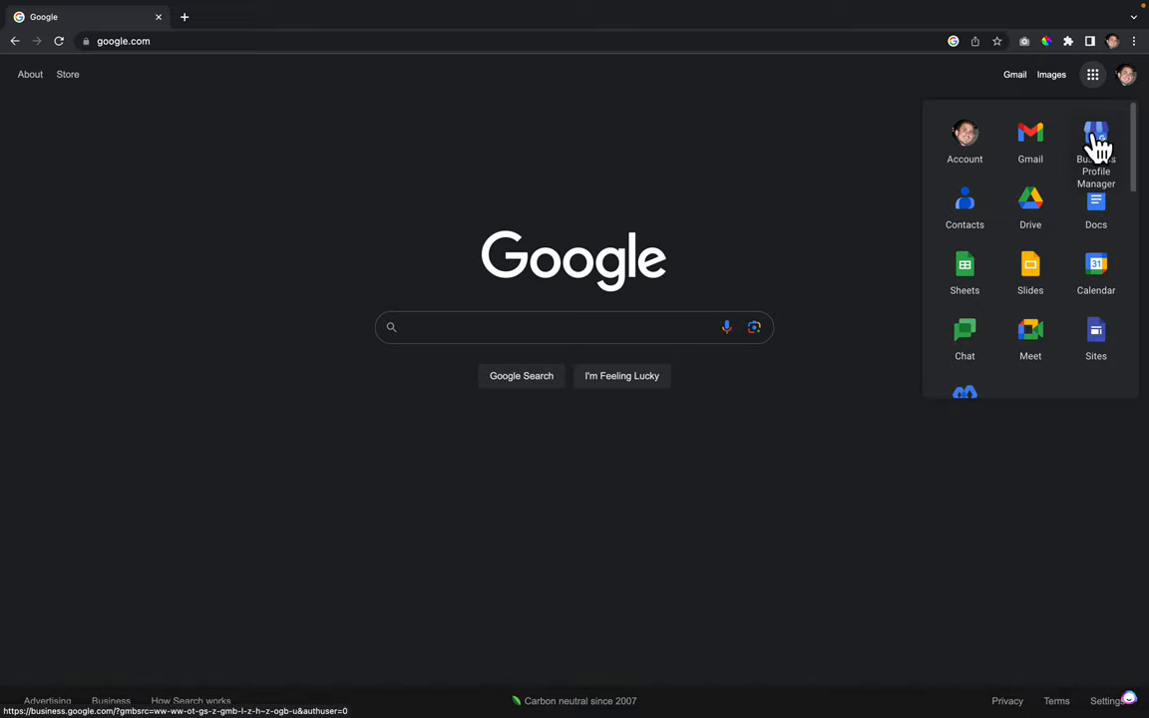
click(1094, 143)
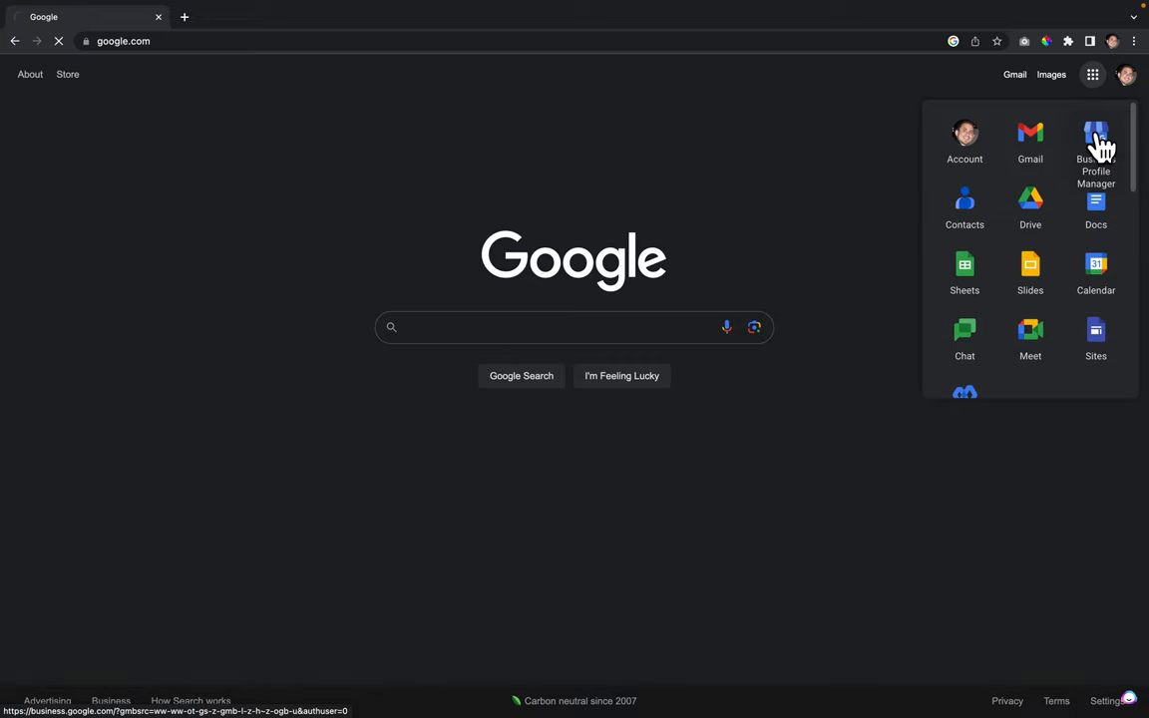
click(1095, 139)
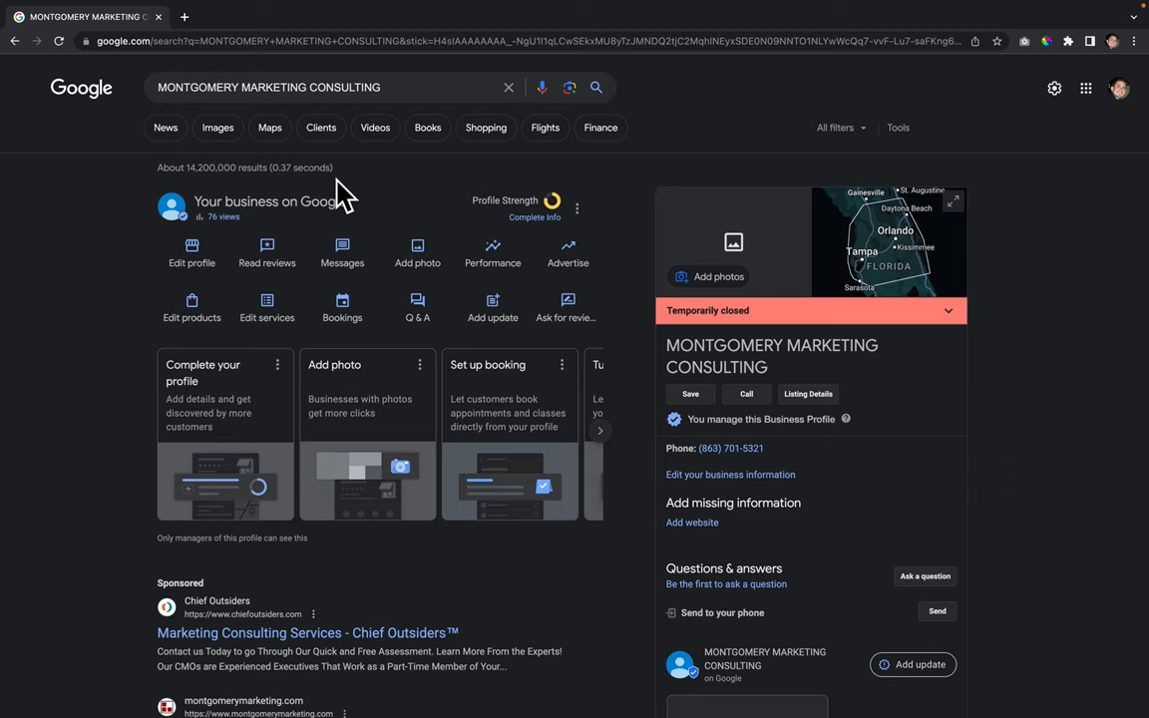
mouse_move(417, 254)
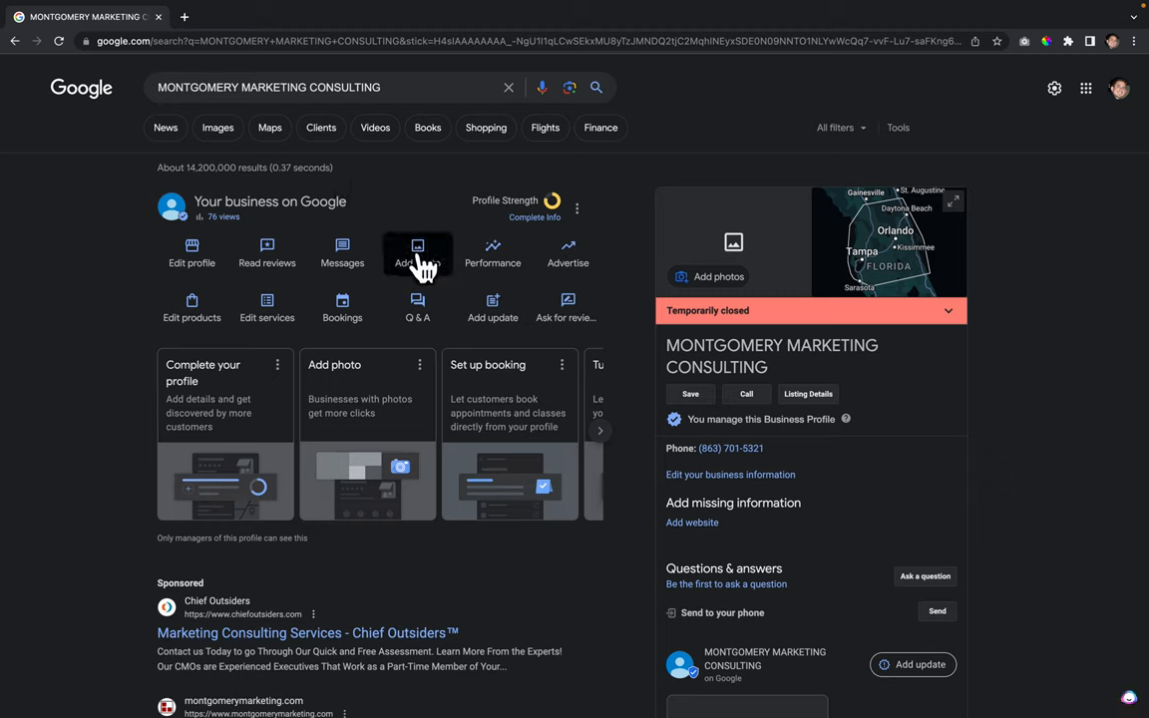
mouse_move(748, 270)
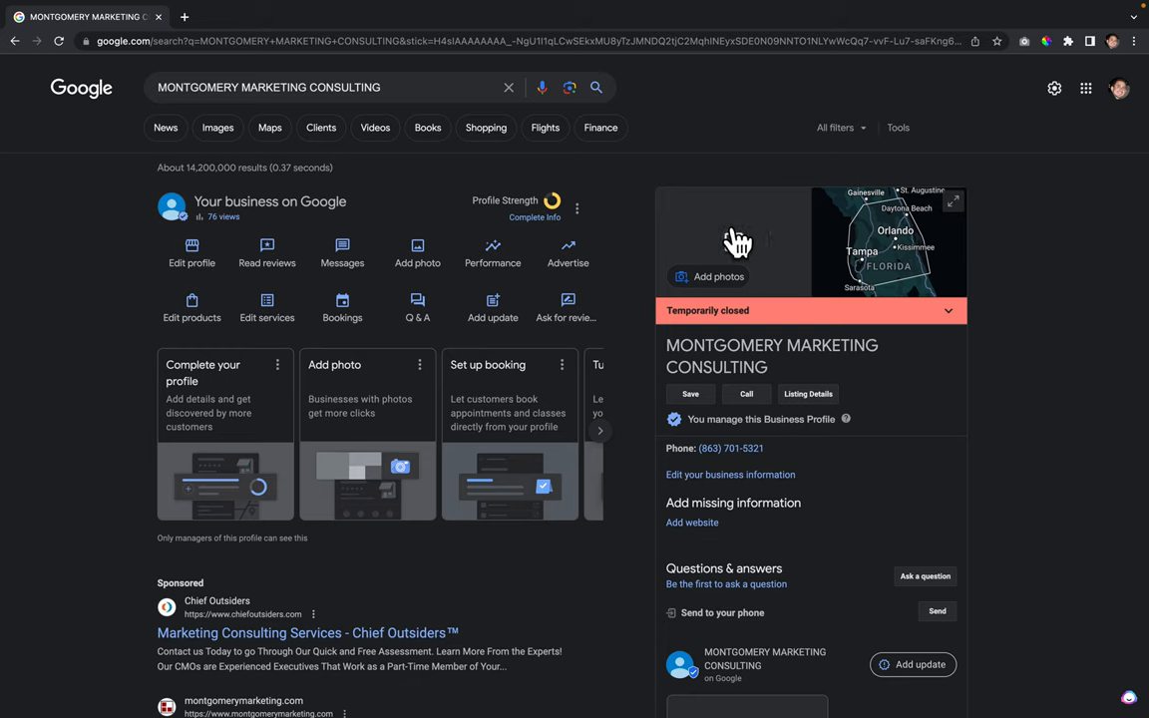
mouse_move(175, 217)
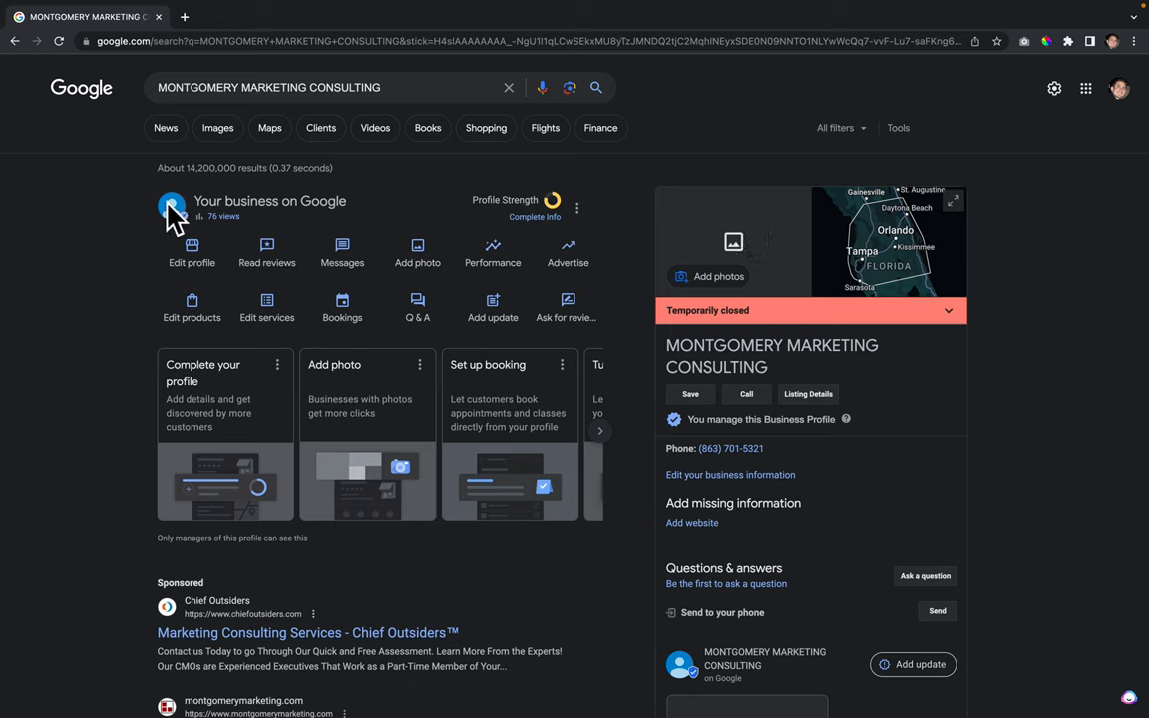
mouse_move(417, 256)
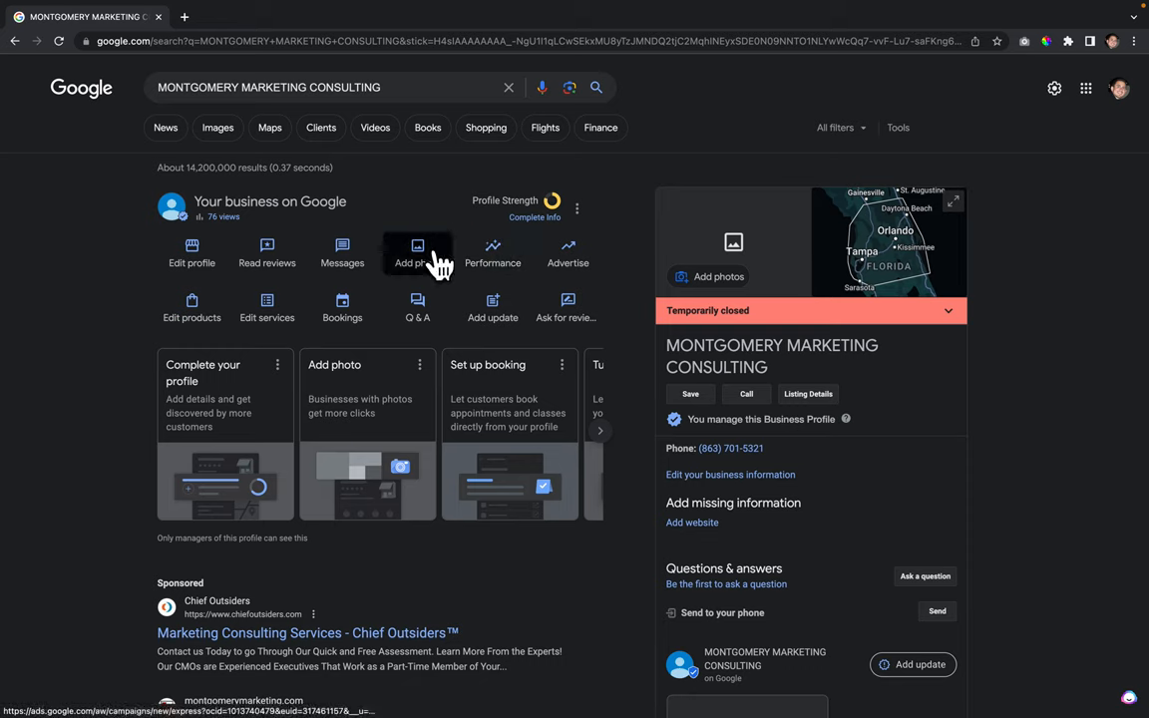
Bring up the Add photo dialog for Montgomery Marketing Consulting
click(417, 252)
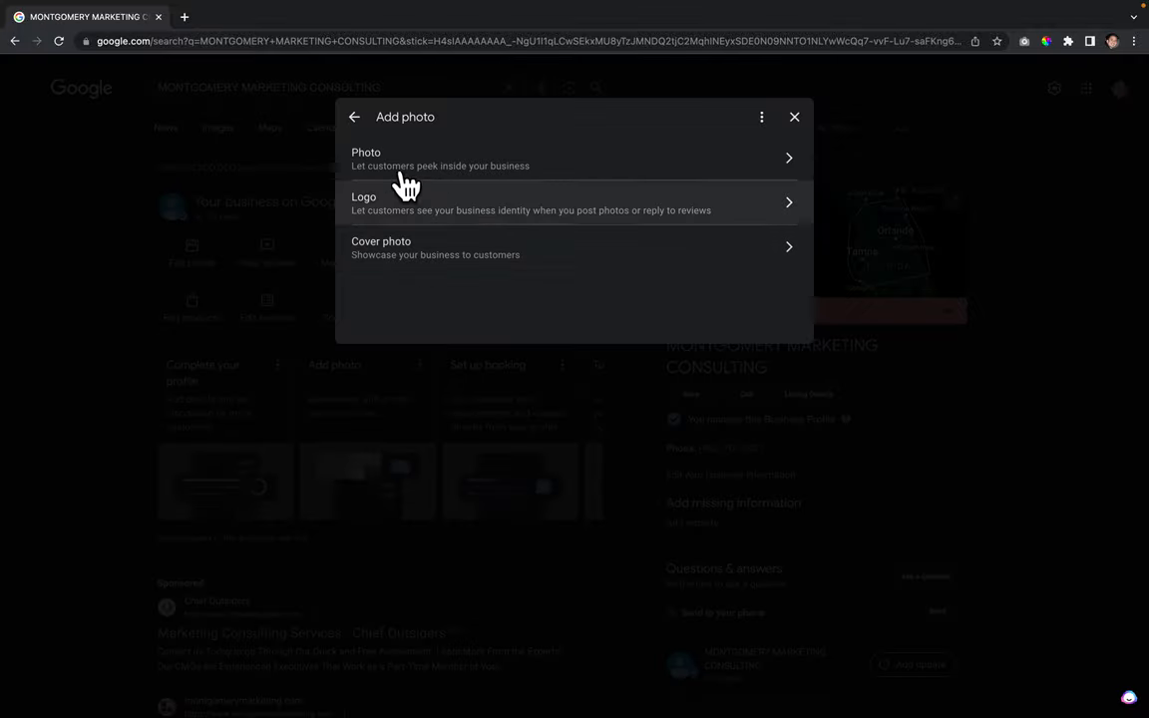
mouse_move(363, 215)
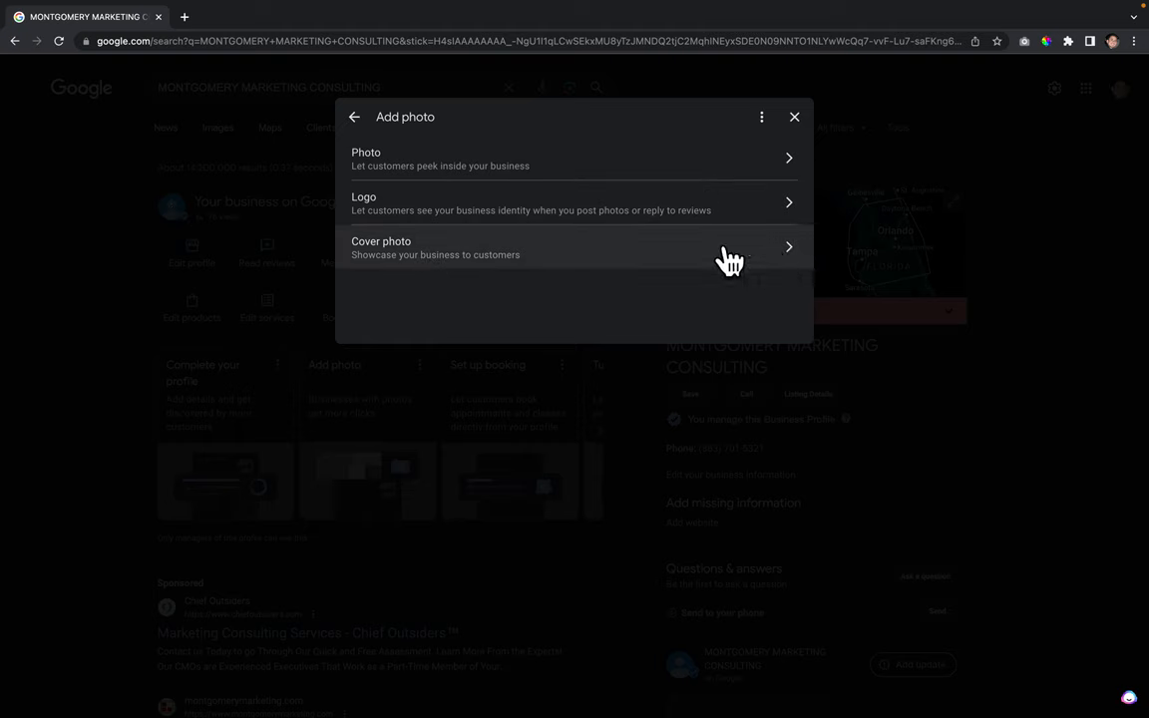
mouse_move(399, 255)
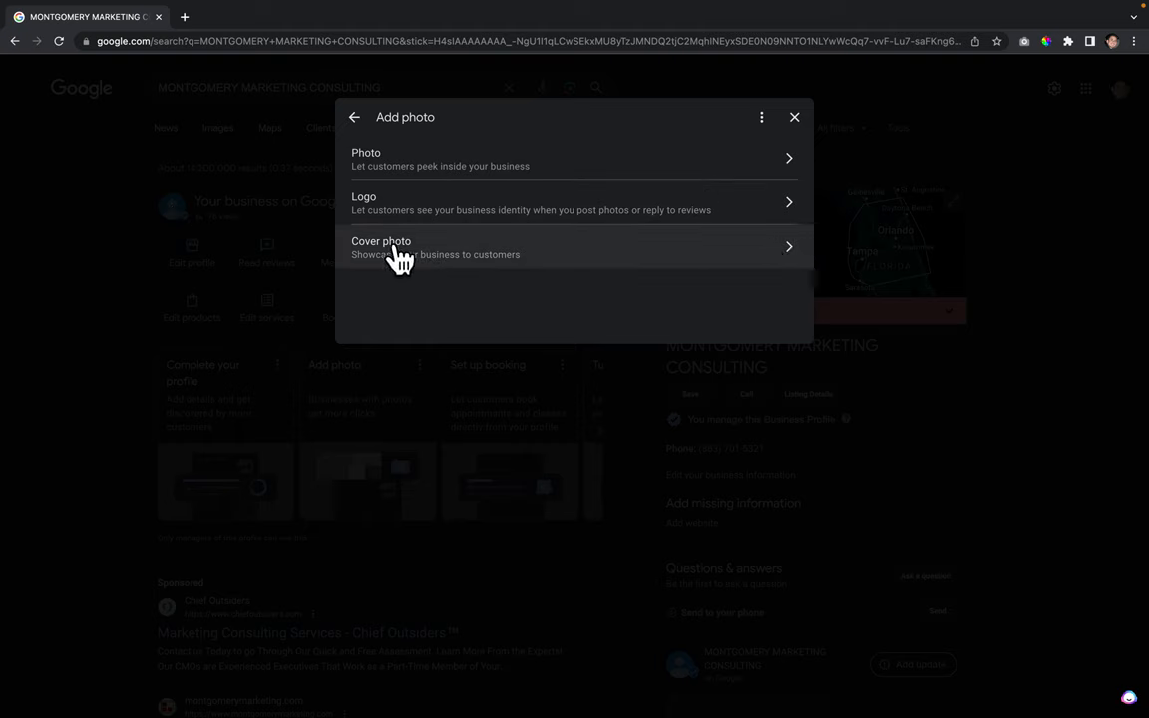
Preview the Cover photo upload option, go back, then close the Add photo dialog without uploading
click(381, 248)
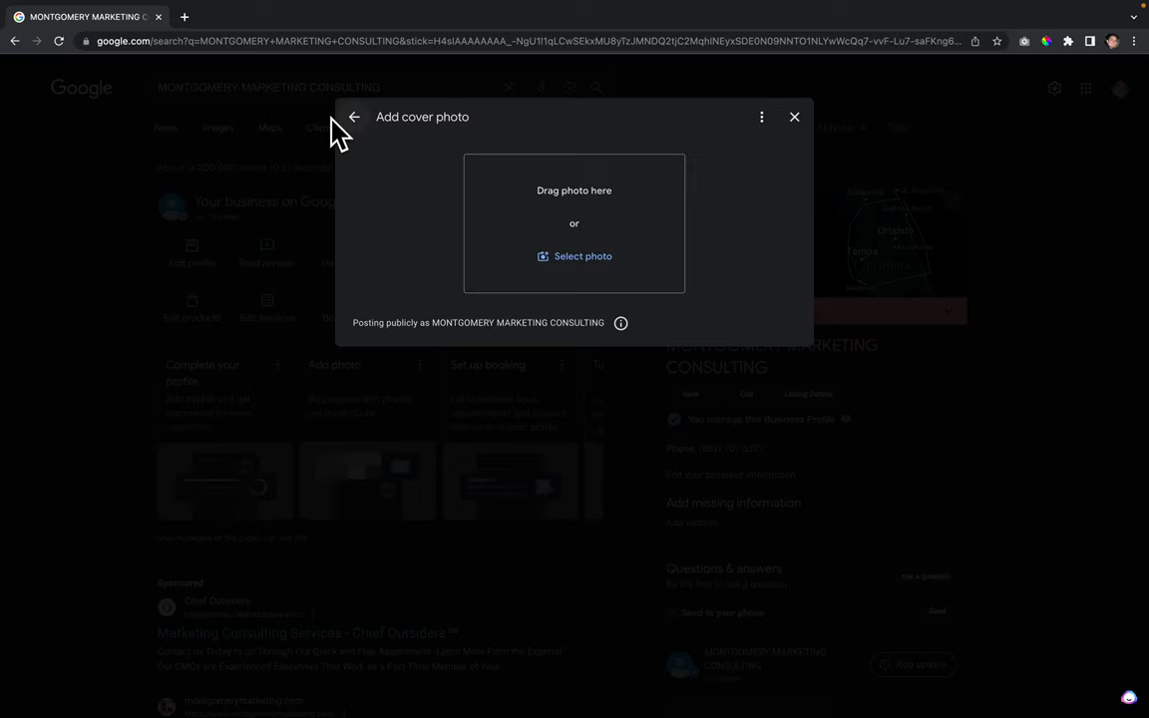
click(355, 116)
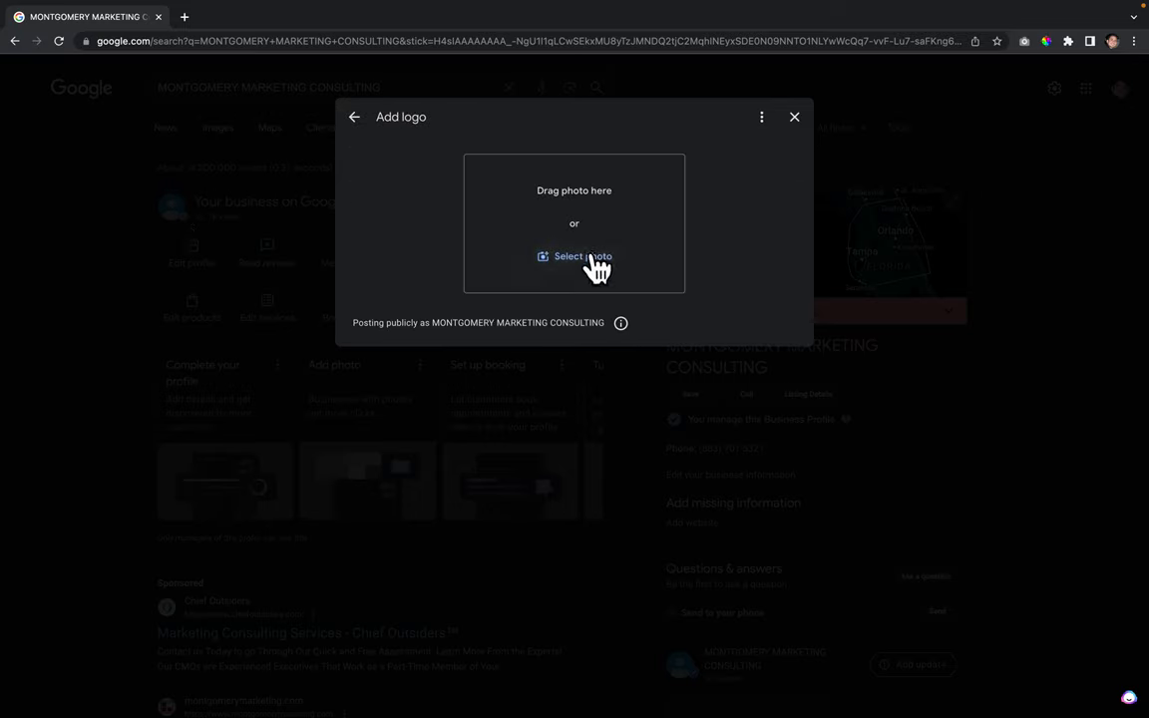
mouse_move(794, 115)
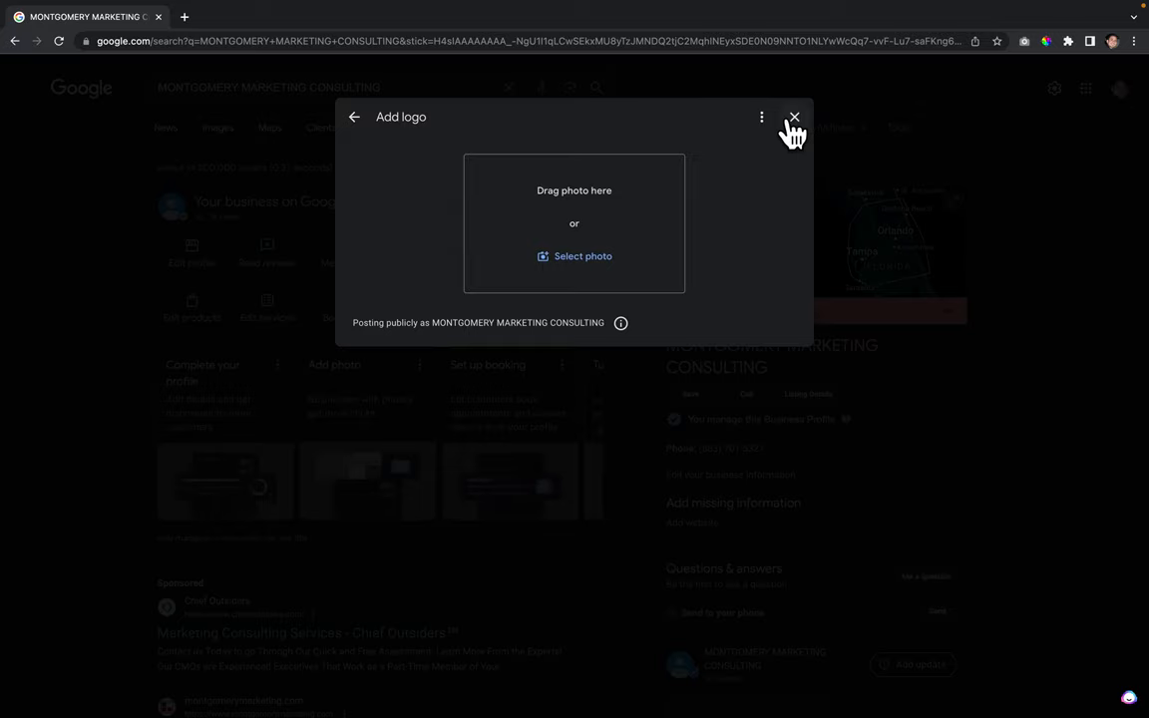
click(793, 116)
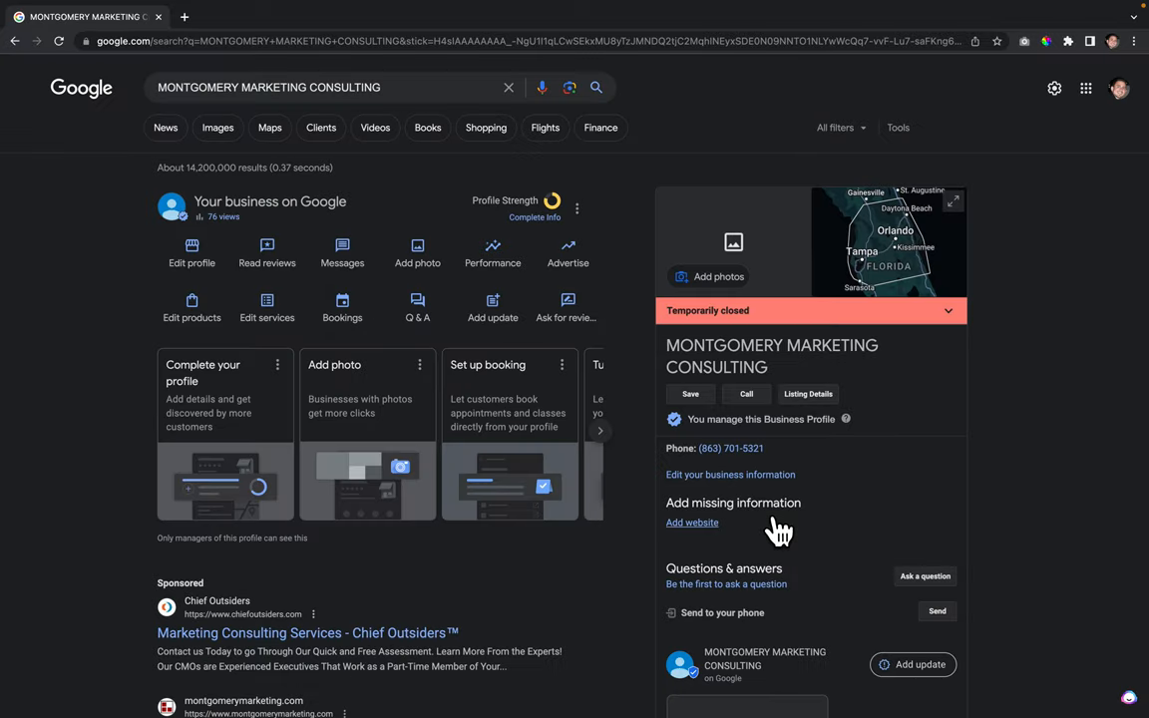
mouse_move(769, 530)
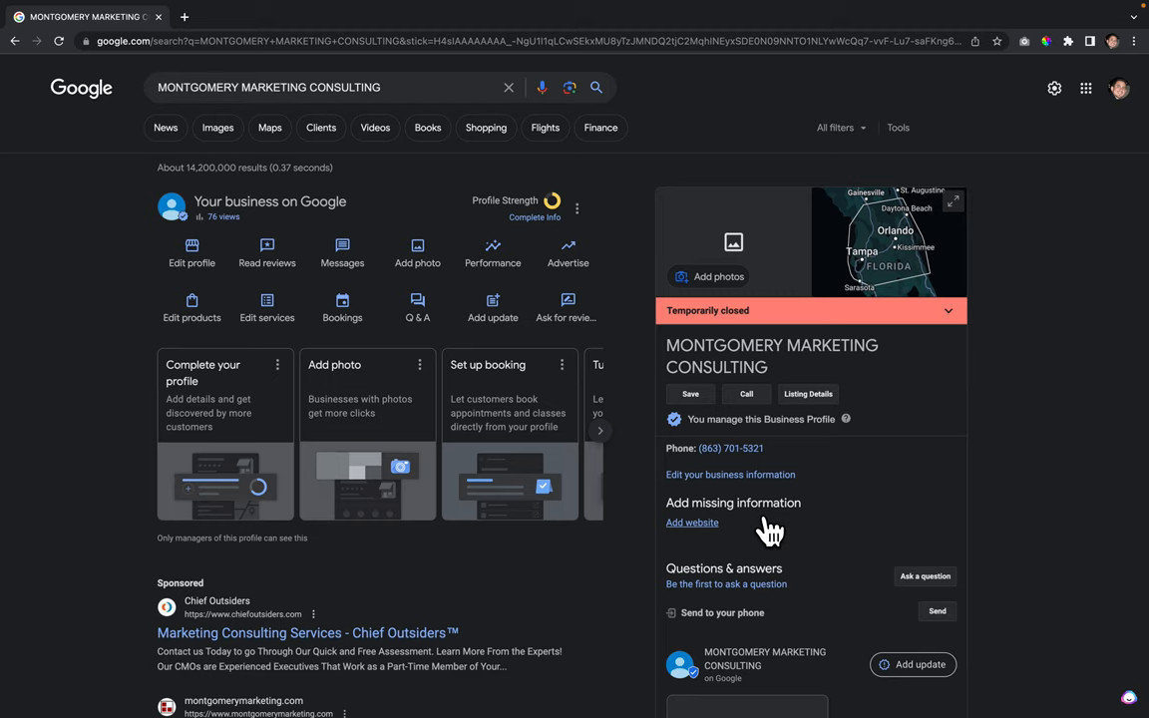
mouse_move(716, 558)
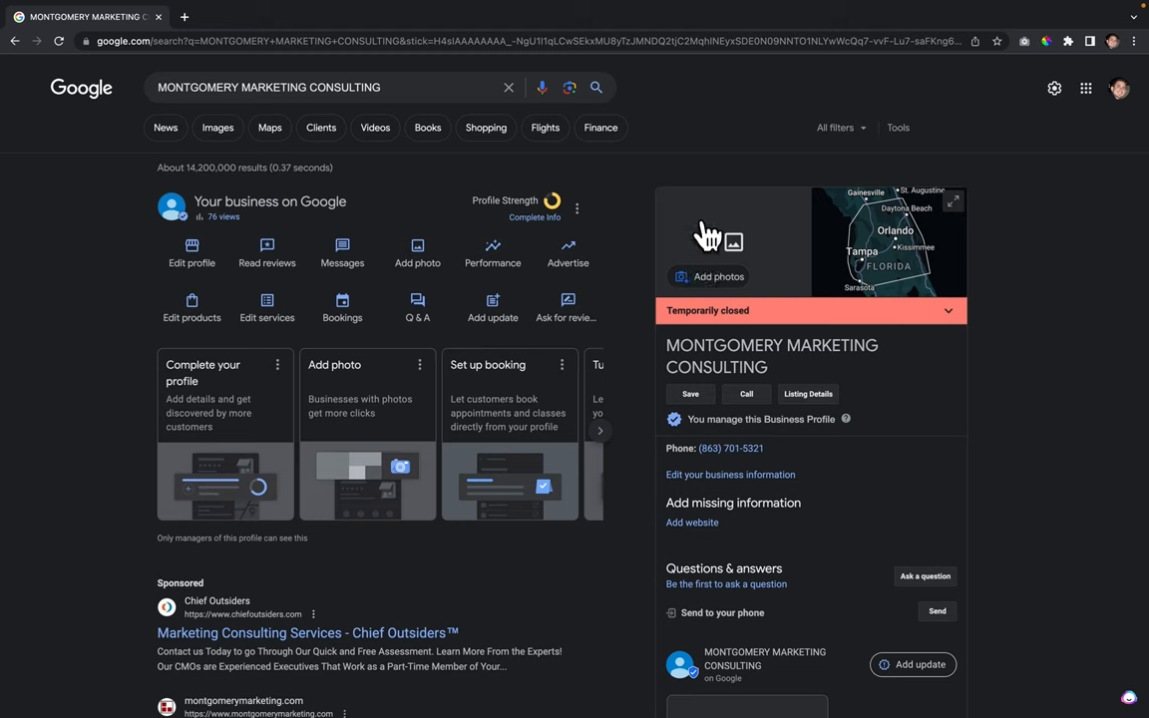
mouse_move(730, 247)
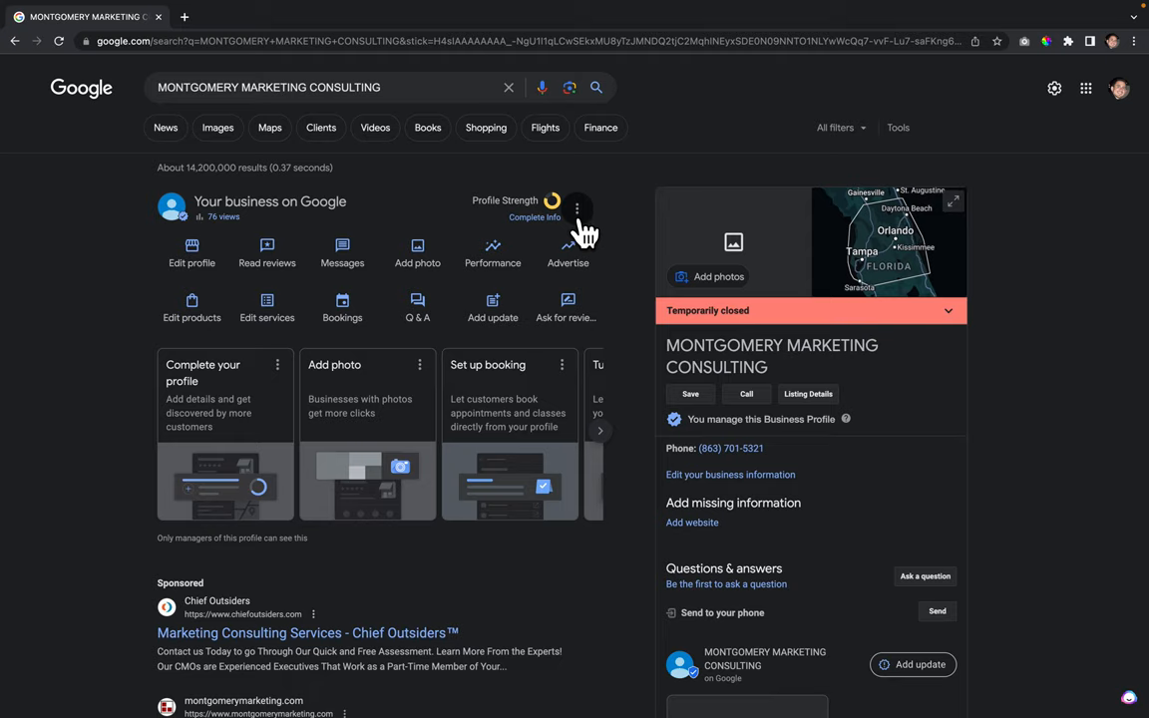
Reach Help & support from the profile's three-dot menu, opening the help article in a new tab
click(577, 210)
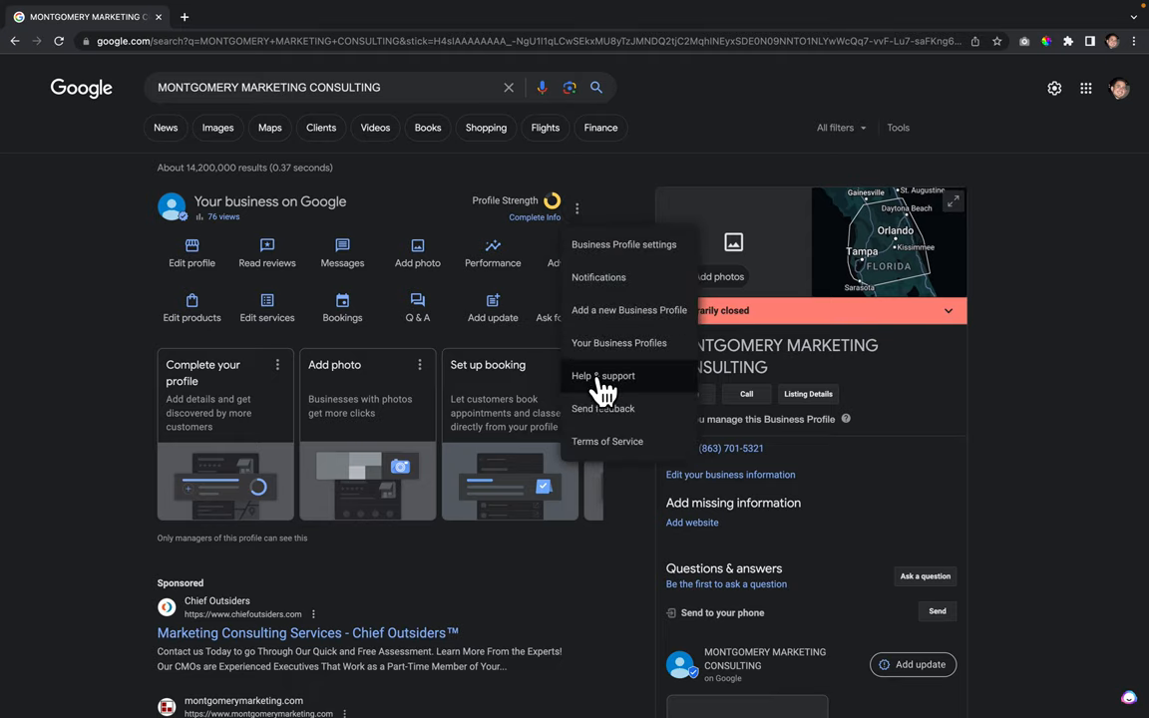
click(603, 375)
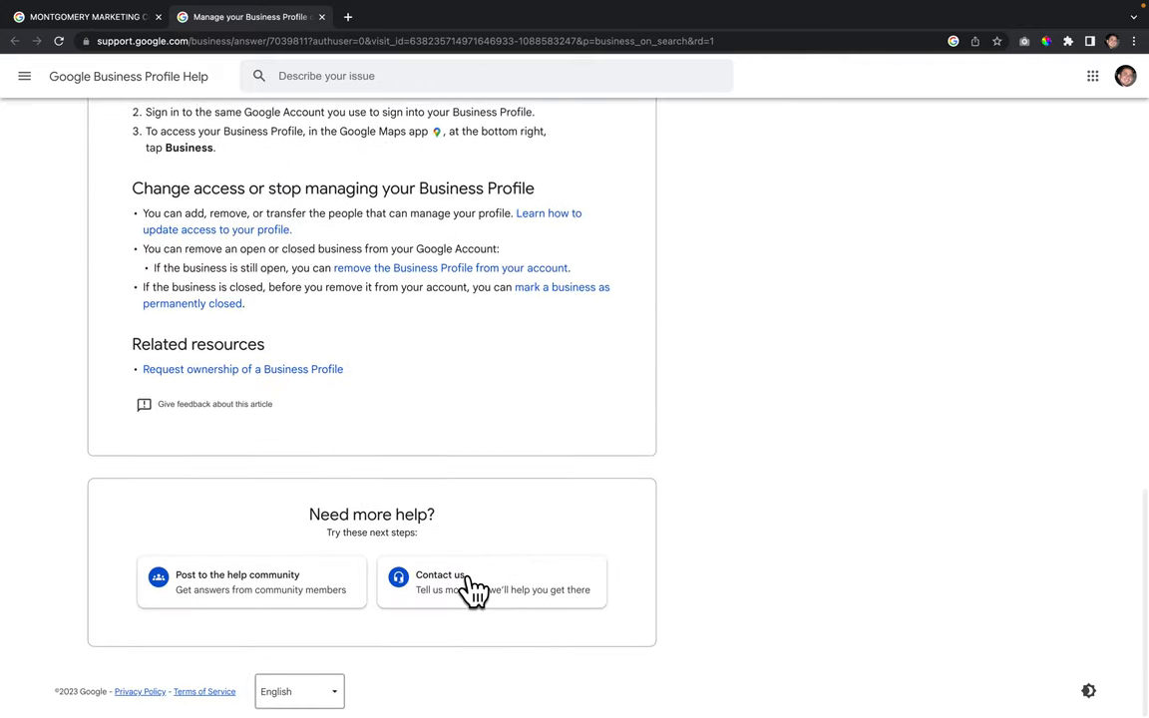
In the Contact Us form choose MONTGOMERY MARKETING CONSULTING as the business, then return to the search results tab
click(439, 583)
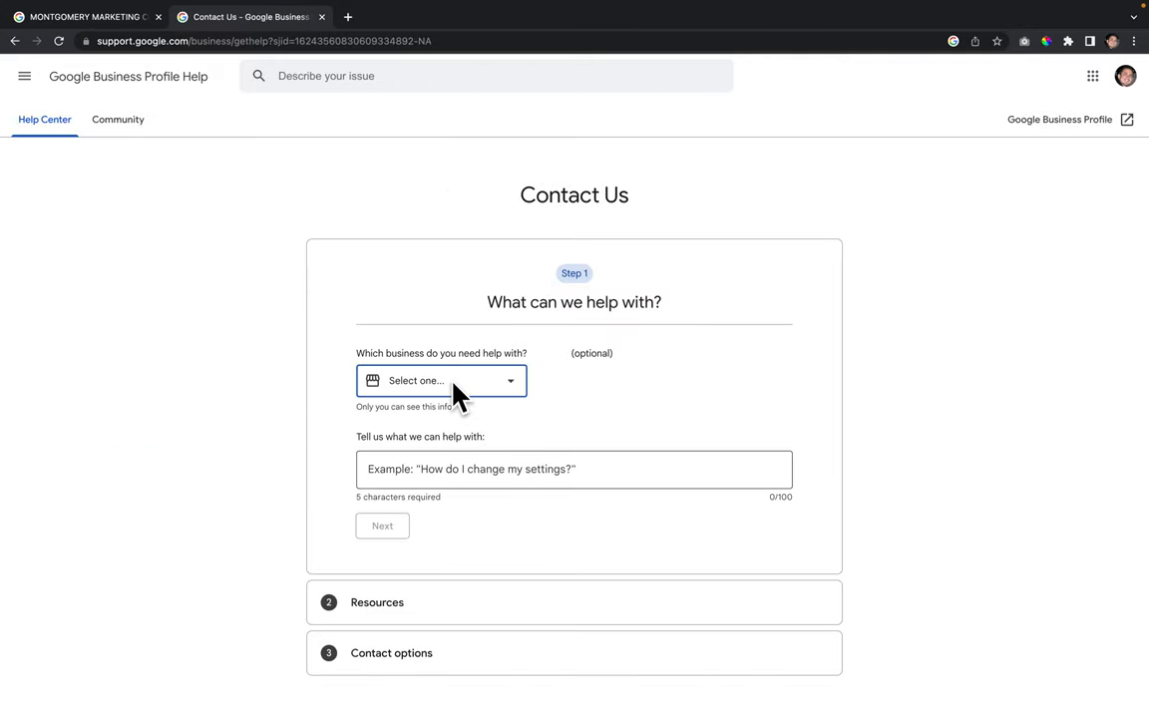
click(441, 379)
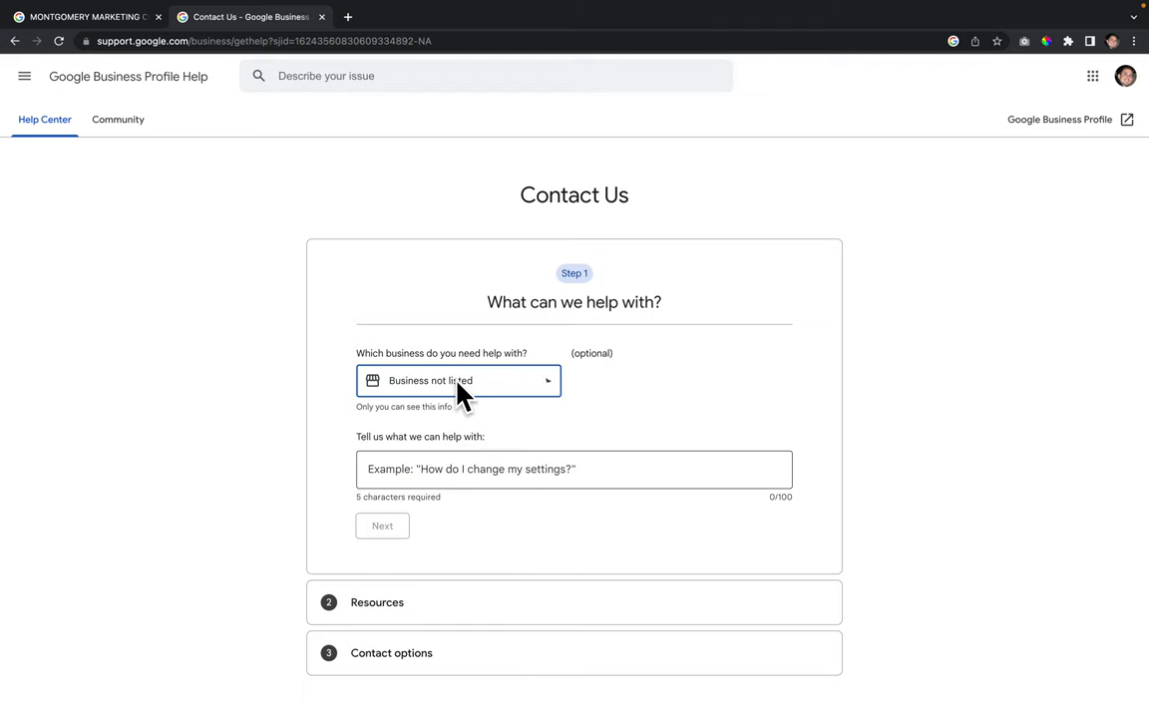
click(459, 379)
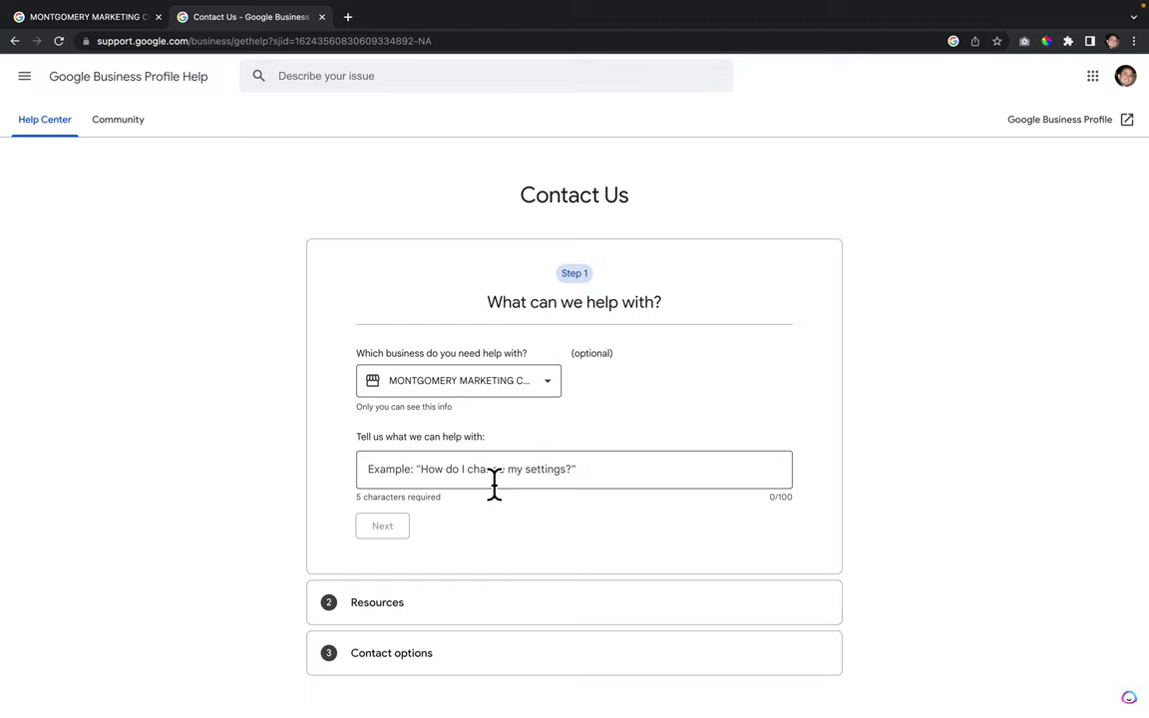
scroll(down, 3)
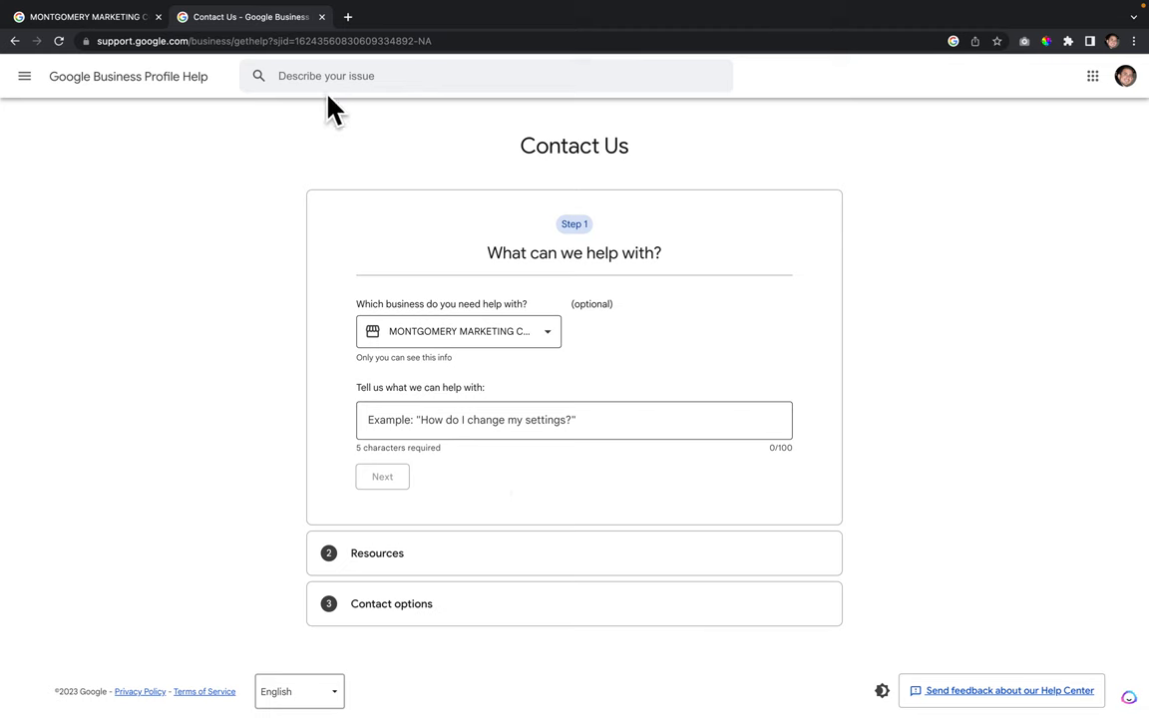
click(84, 16)
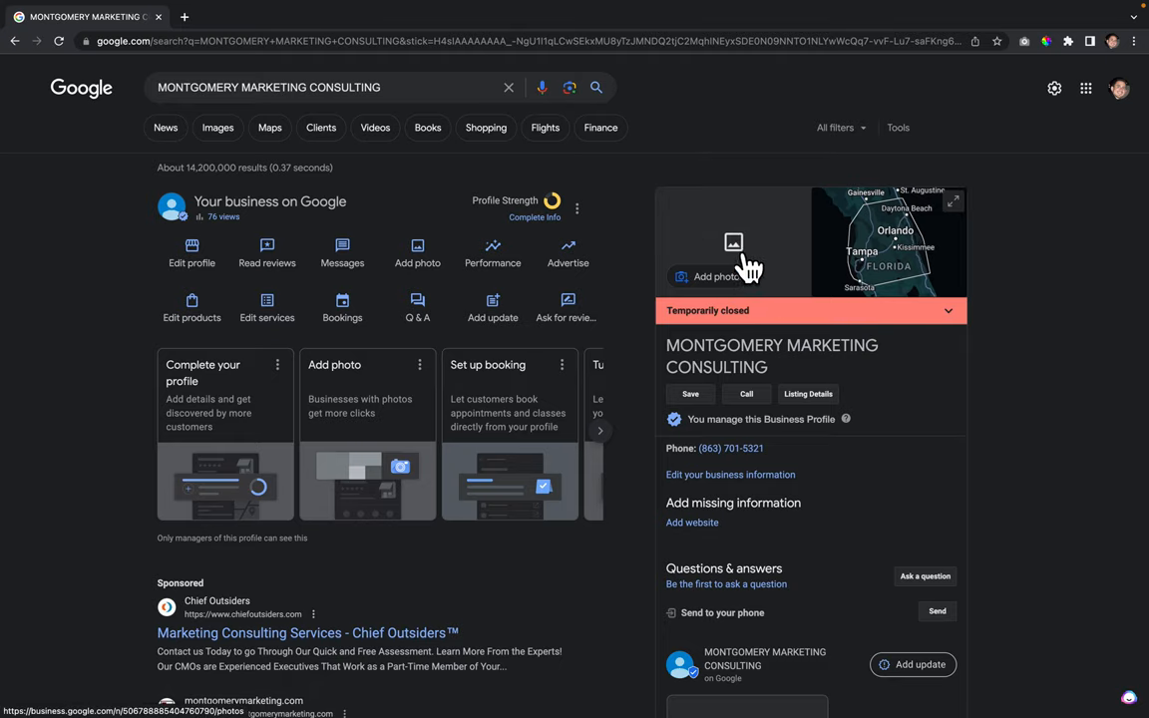
Reopen the Add photo dialog from the business panel's Add photos button
click(733, 249)
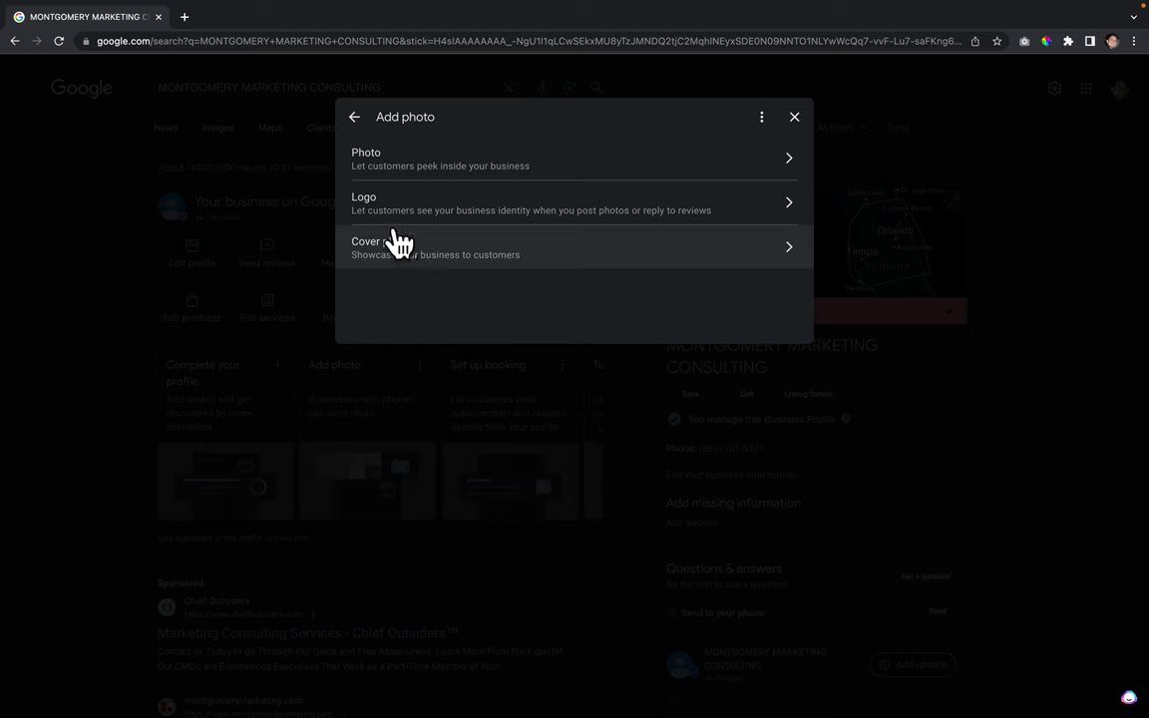